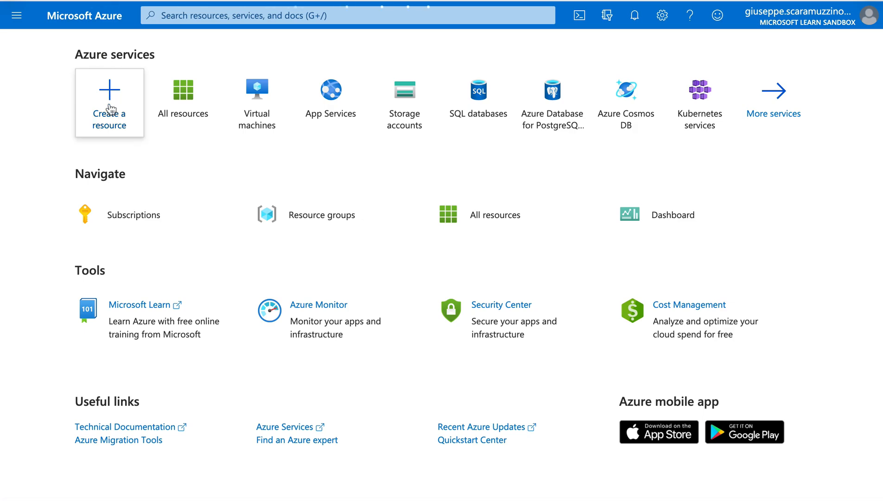
Search the Create a resource marketplace for 'KeyVault' to find the Key Vault offering.
{"action": "left_click", "coordinate": [110, 103]}
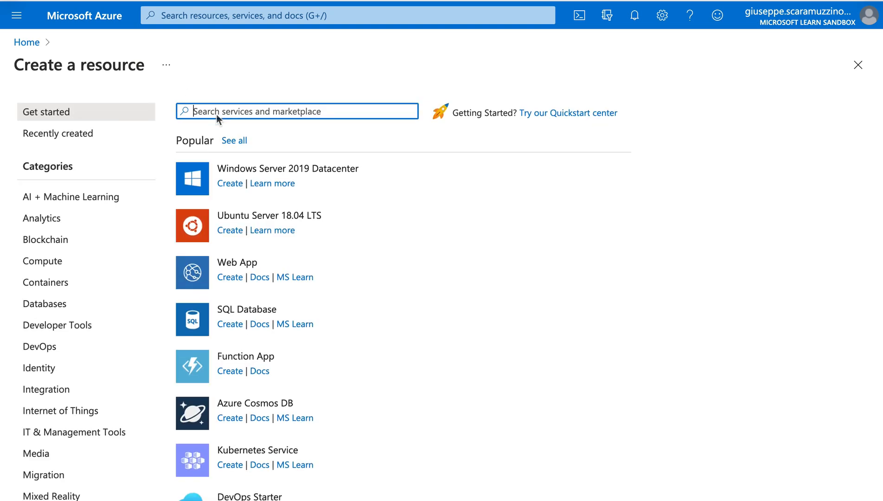
{"action": "type", "text": "KeyVal"}
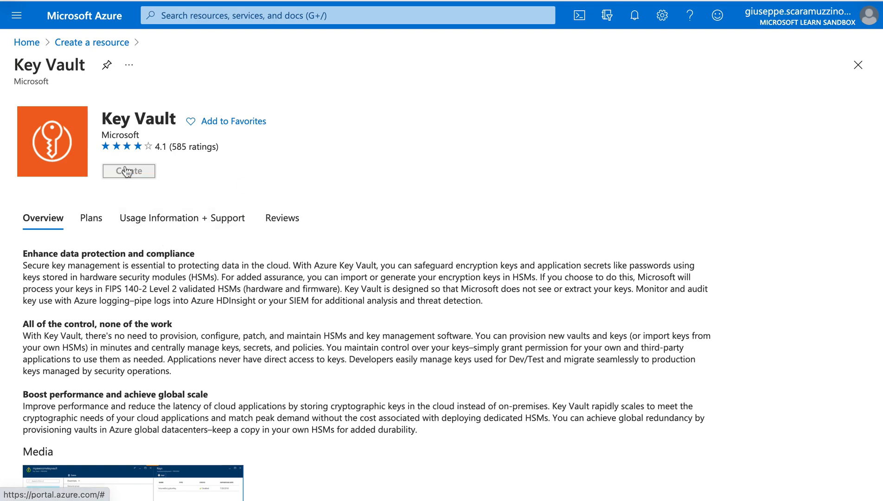
Start a new key vault in the learn resource group named my-keyvault-458284.
{"action": "left_click", "coordinate": [128, 171]}
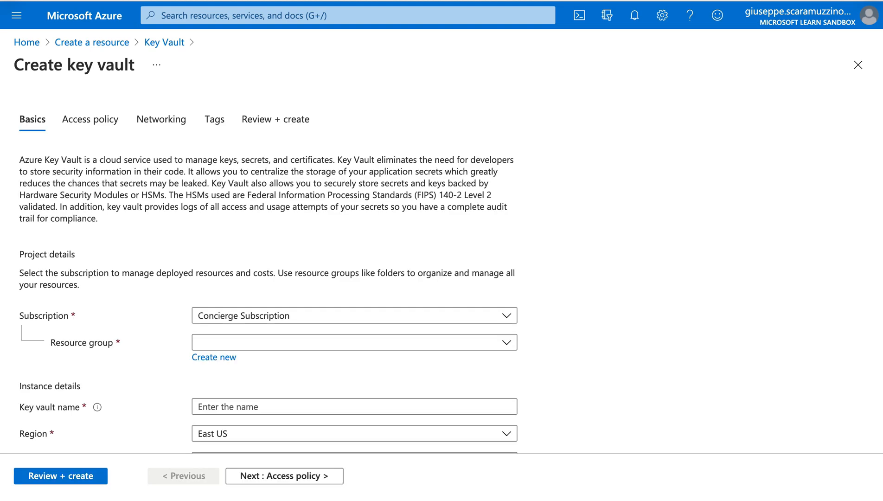
{"action": "scroll", "scroll_direction": "down", "scroll_amount": 3}
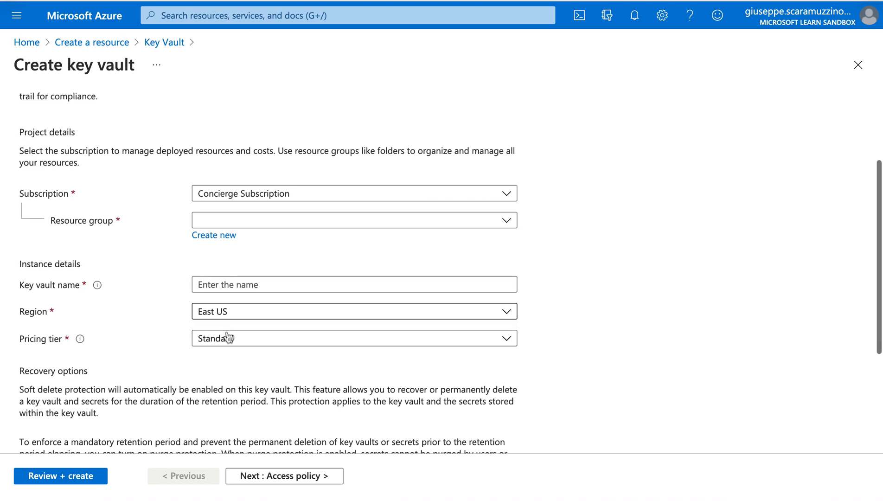
{"action": "left_click", "coordinate": [354, 220]}
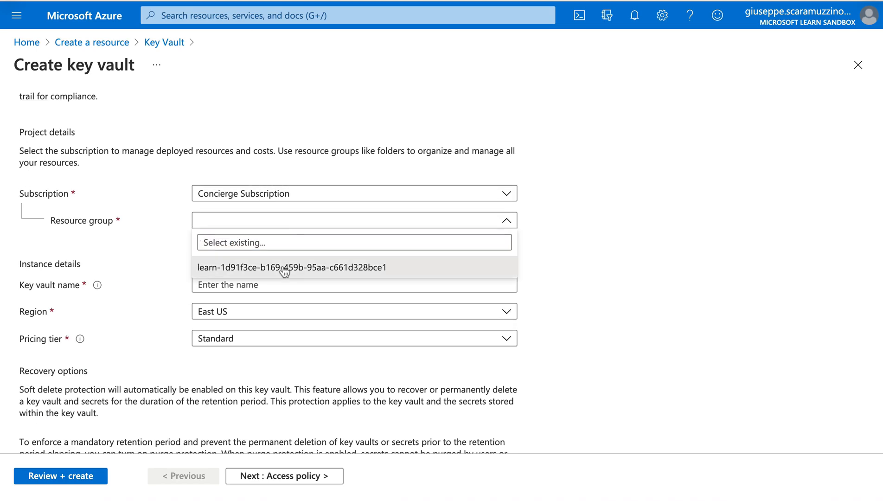
{"action": "left_click", "coordinate": [291, 267]}
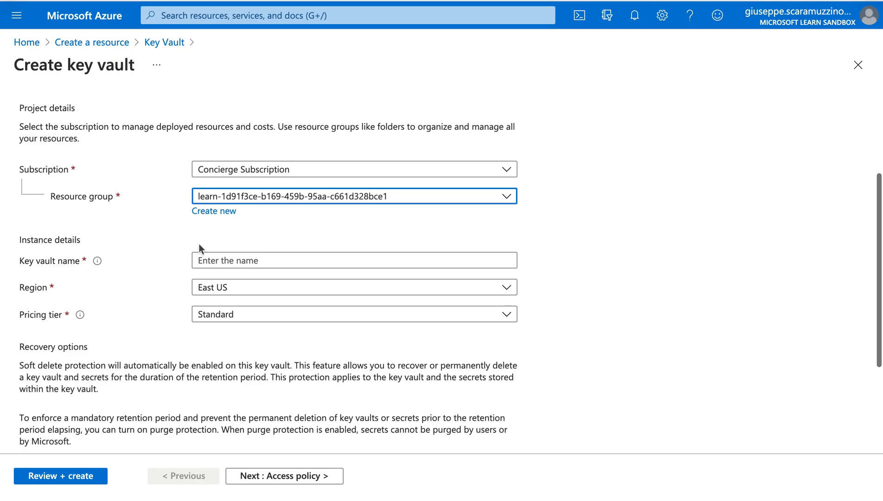
{"action": "left_click", "coordinate": [355, 260]}
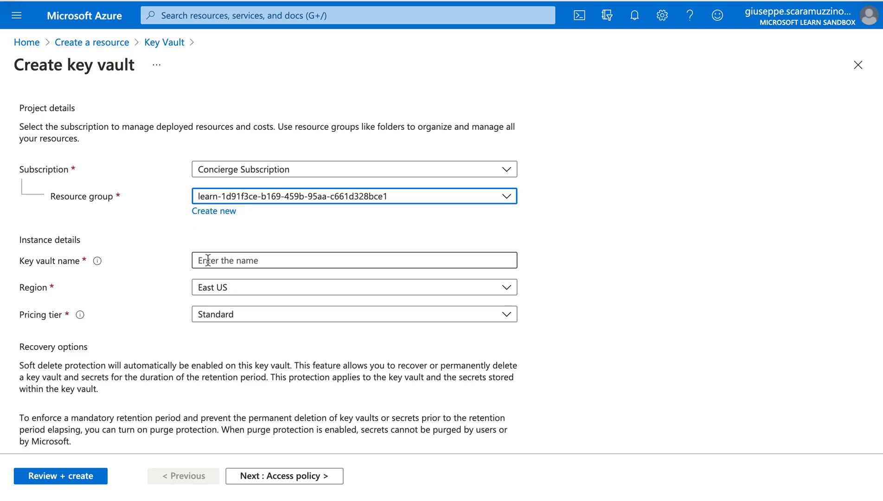
{"action": "type", "text": "my-keyvault"}
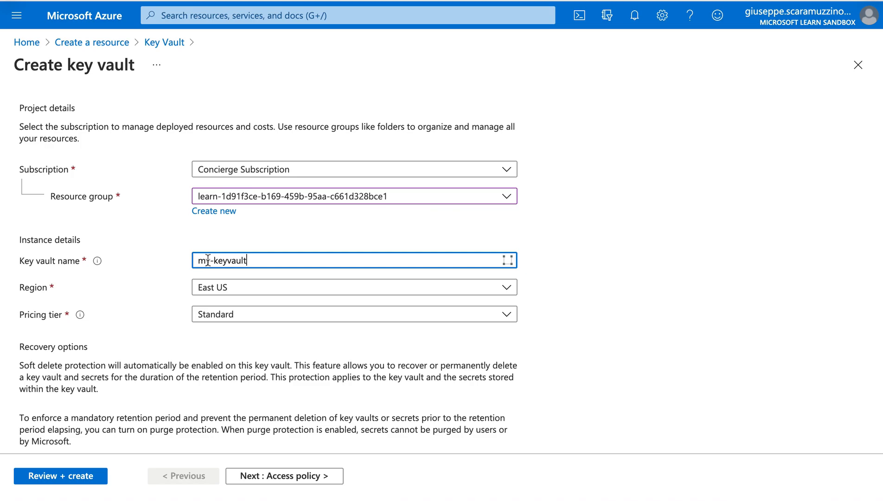
{"action": "type", "text": "-"}
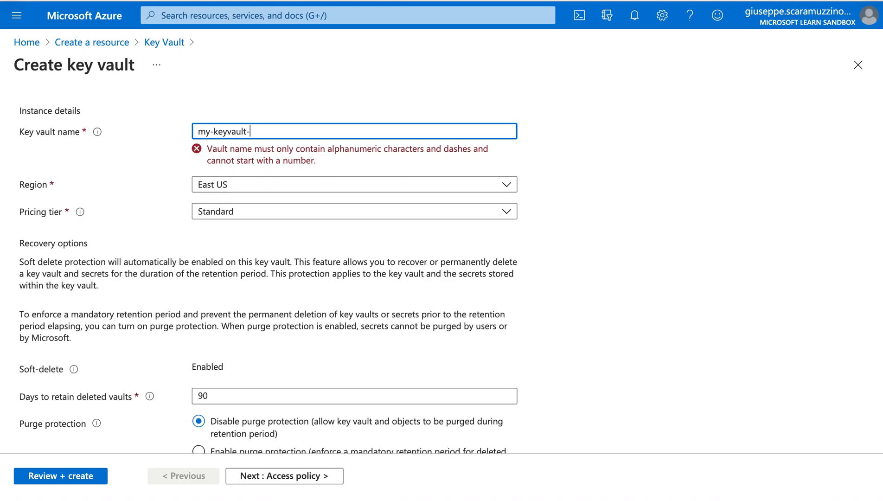
{"action": "type", "text": "458284"}
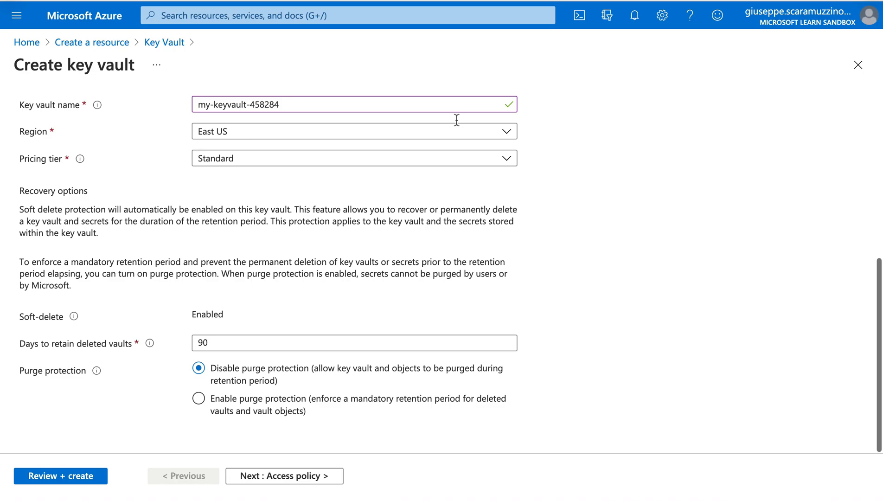
Review the my-keyvault-458284 validation summary and submit the vault for creation.
{"action": "left_click", "coordinate": [60, 475]}
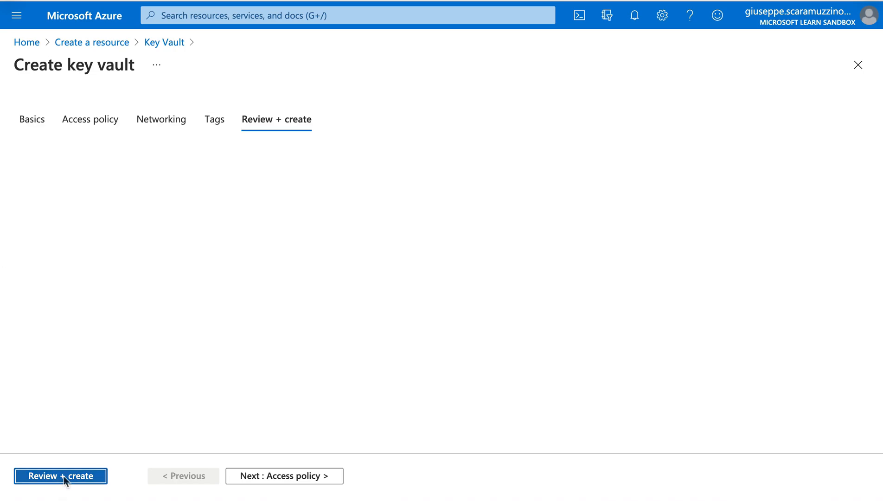
{"action": "left_click", "coordinate": [60, 475]}
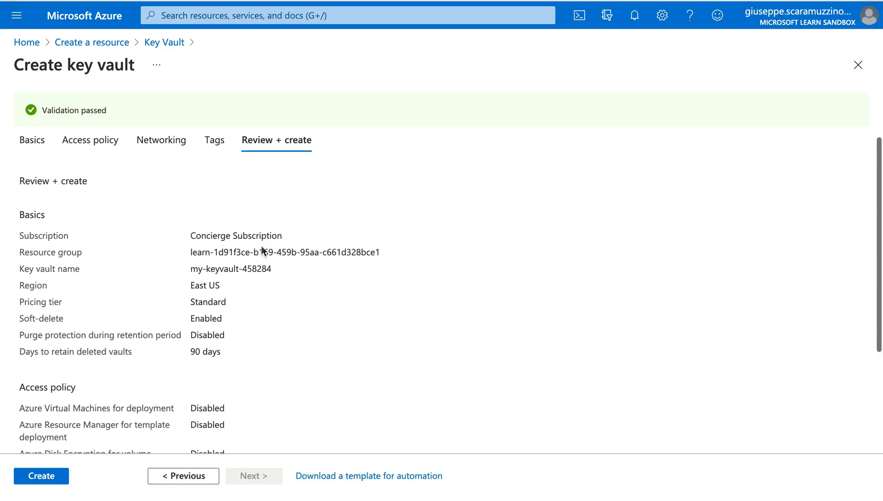
{"action": "scroll", "scroll_direction": "down", "scroll_amount": 3}
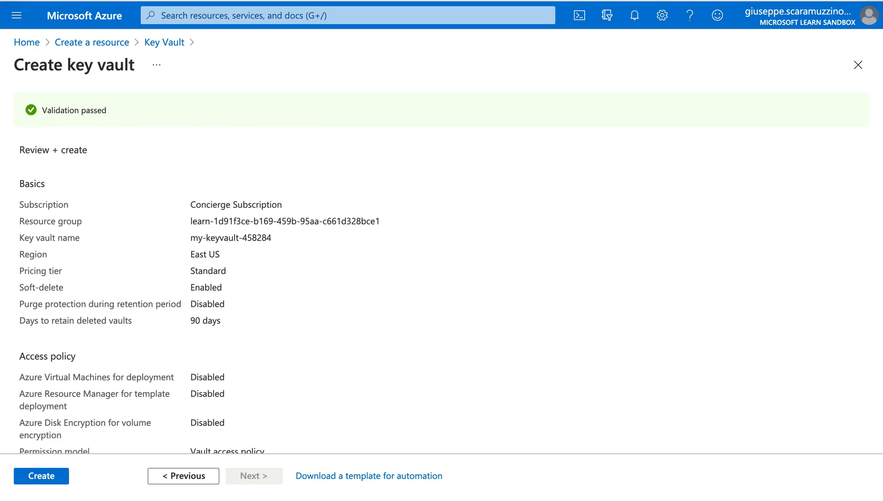
{"action": "scroll", "scroll_direction": "down", "scroll_amount": 3}
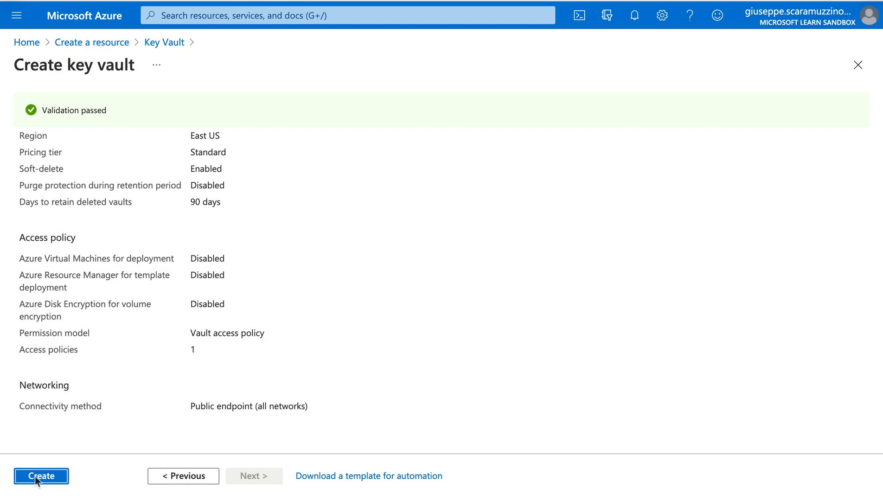
{"action": "left_click", "coordinate": [41, 475]}
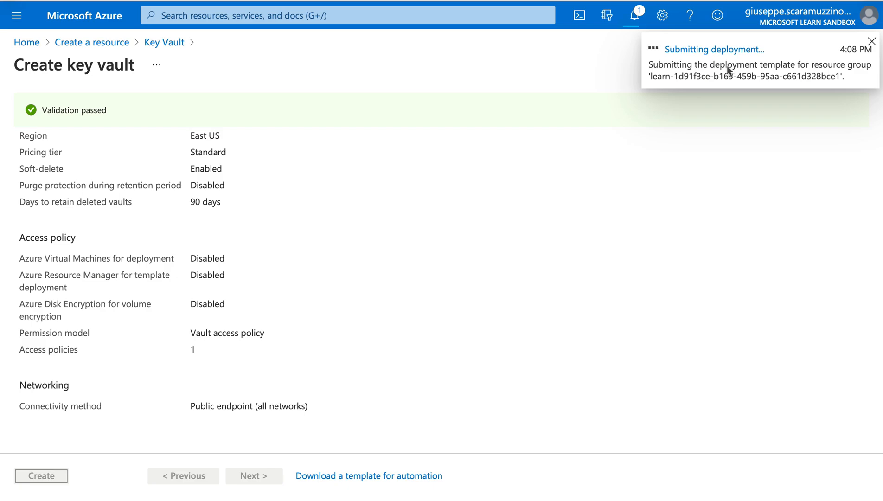
Dismiss the submission notice and track the deployment's progress in Notifications.
{"action": "left_click", "coordinate": [871, 41]}
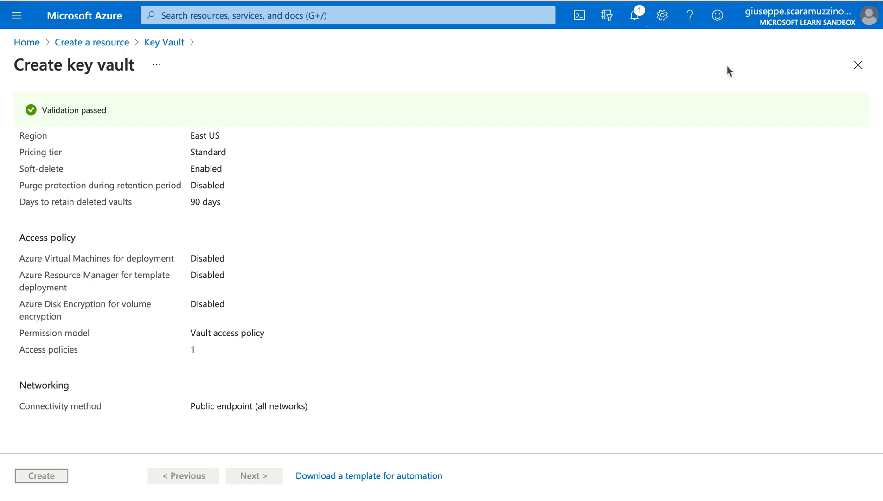
{"action": "left_click", "coordinate": [42, 476]}
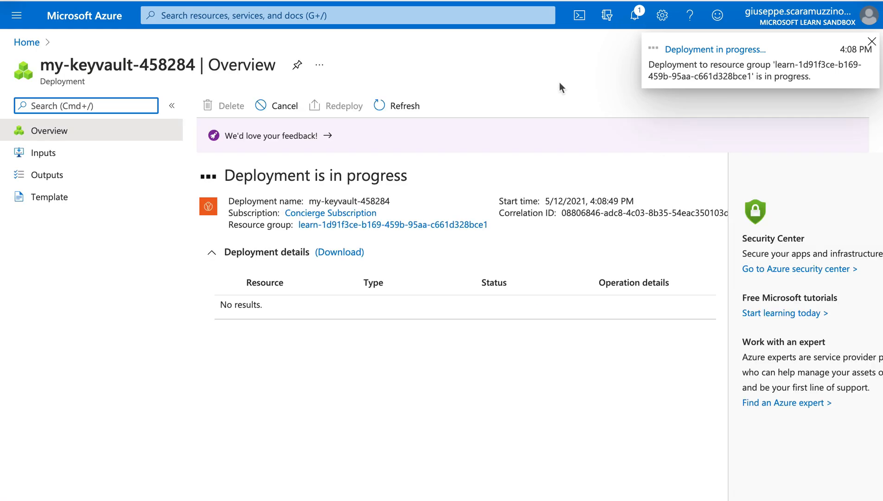
{"action": "mouse_move", "coordinate": [391, 139]}
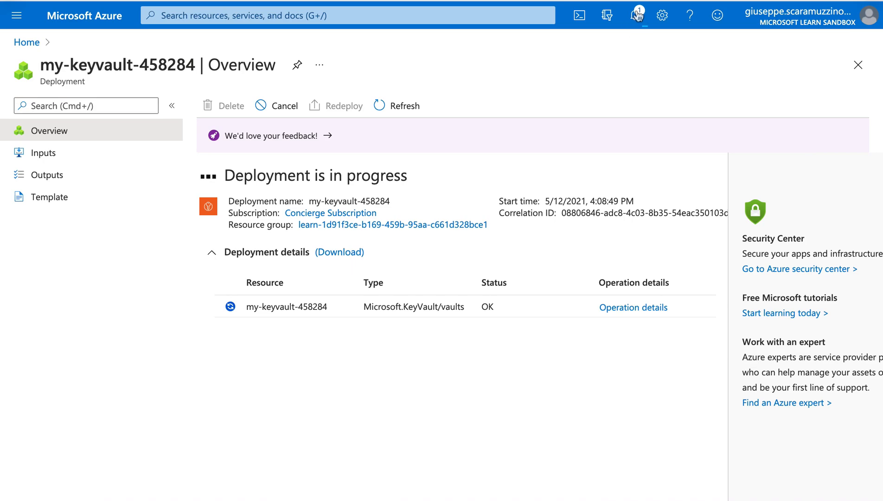
{"action": "left_click", "coordinate": [633, 15]}
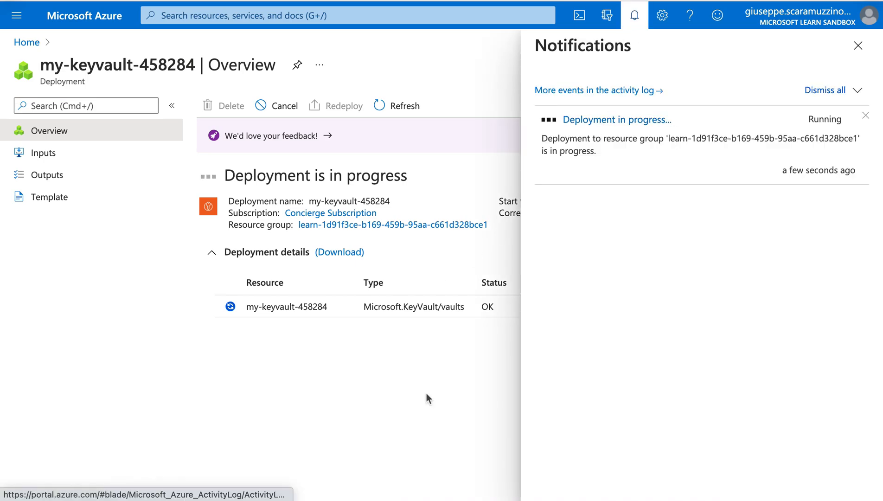
{"action": "mouse_move", "coordinate": [690, 156]}
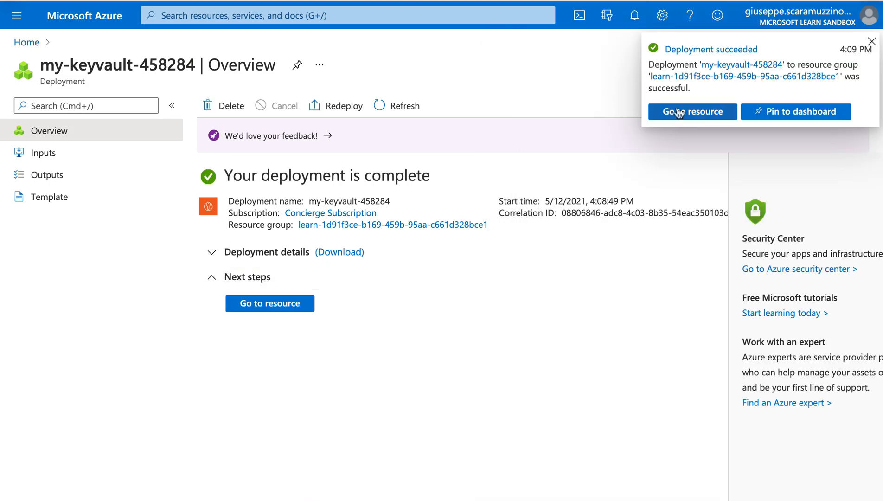
Open my-keyvault-458284 and go to its empty Secrets list under Settings.
{"action": "left_click", "coordinate": [691, 111]}
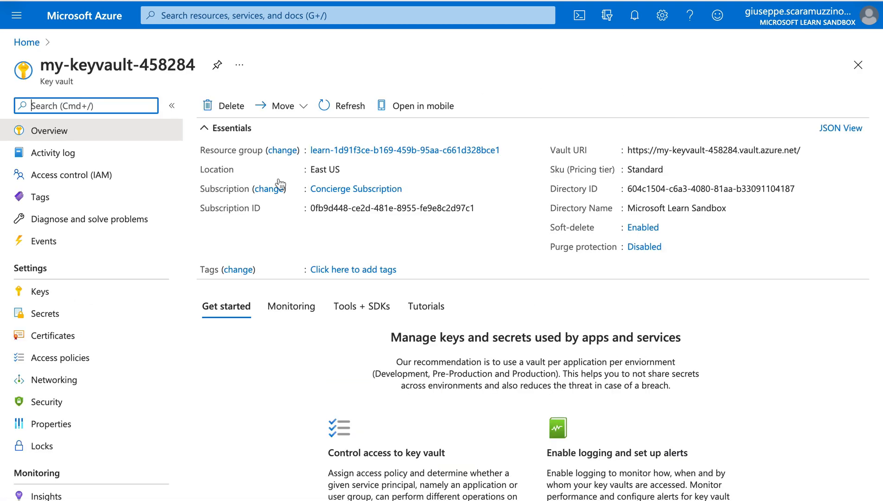
{"action": "mouse_move", "coordinate": [342, 106]}
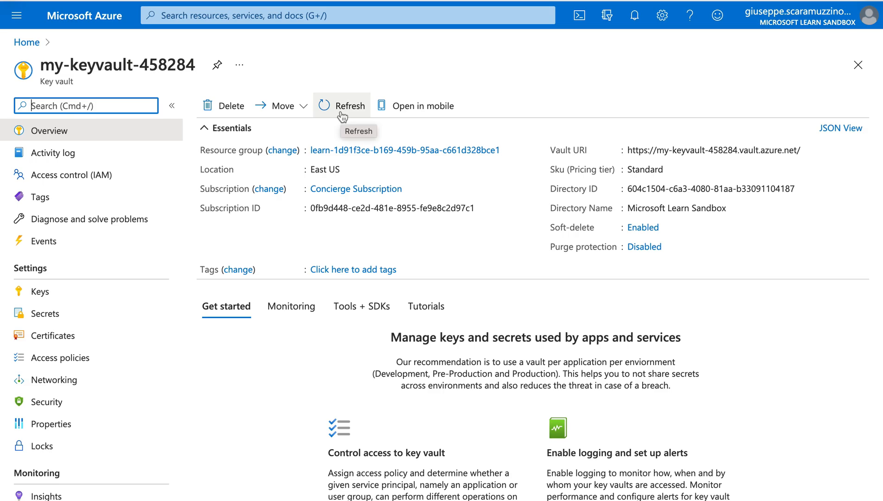
{"action": "mouse_move", "coordinate": [318, 202]}
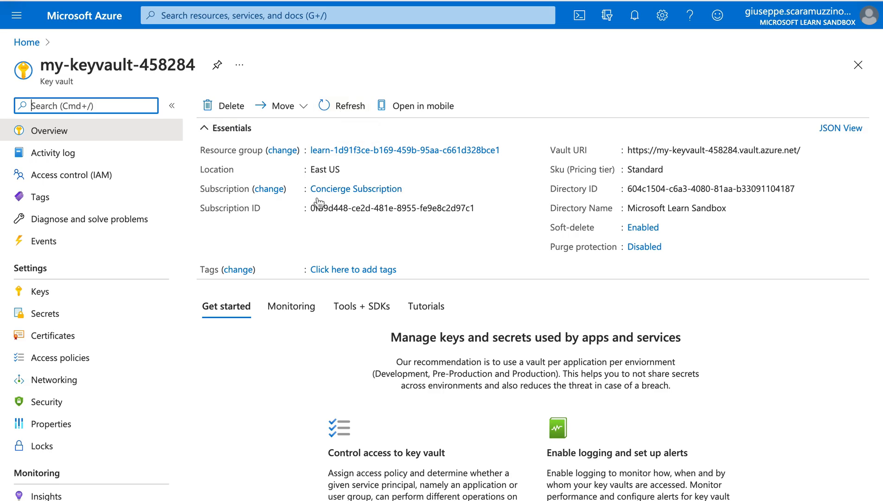
{"action": "mouse_move", "coordinate": [44, 313]}
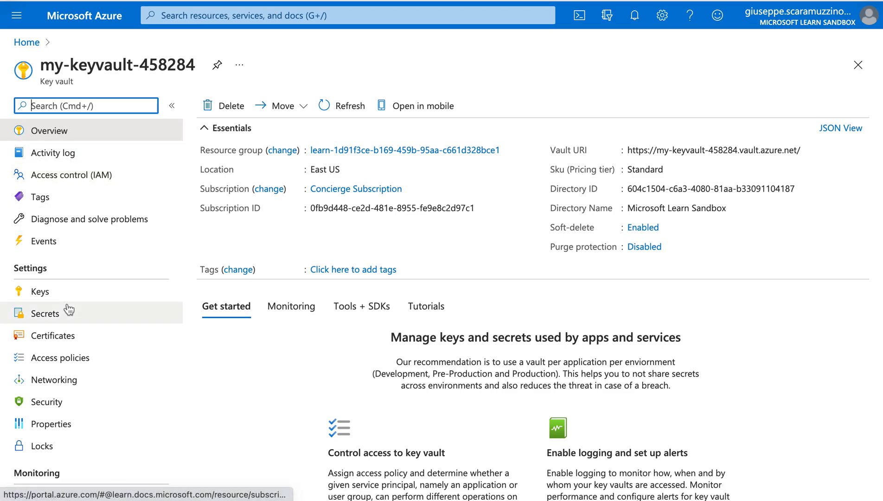
{"action": "scroll", "scroll_direction": "down", "scroll_amount": 3}
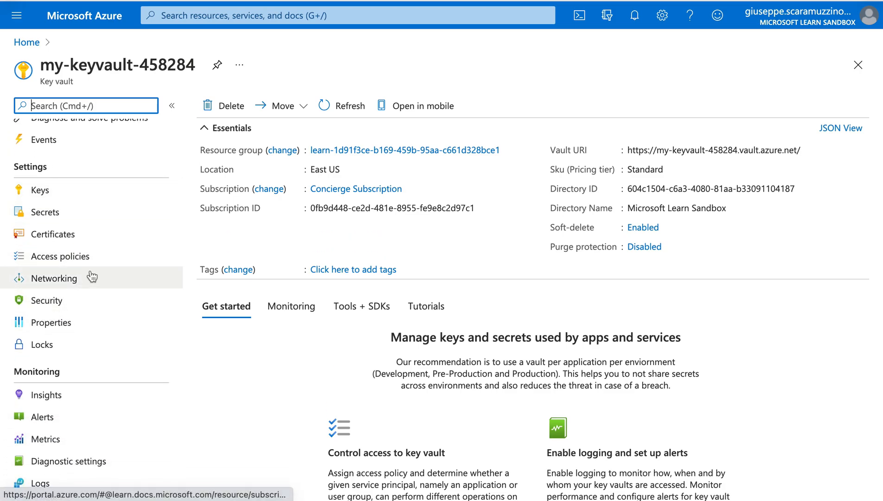
{"action": "mouse_move", "coordinate": [57, 233]}
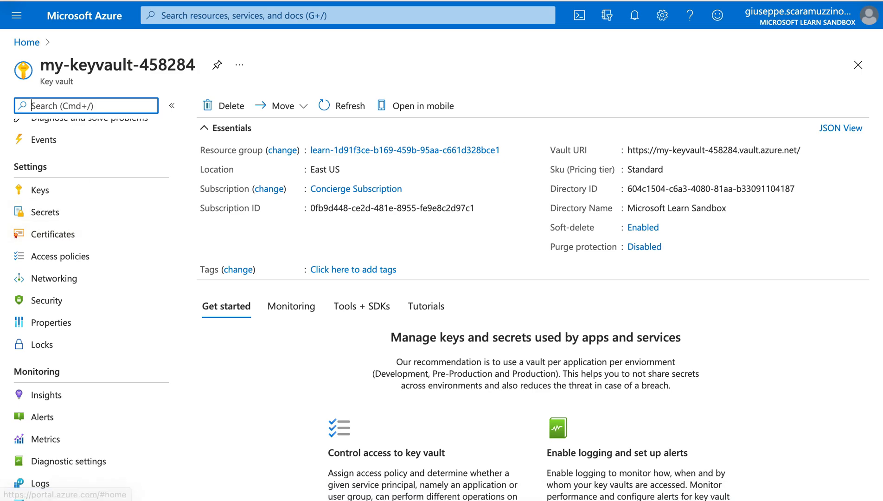
{"action": "mouse_move", "coordinate": [45, 211]}
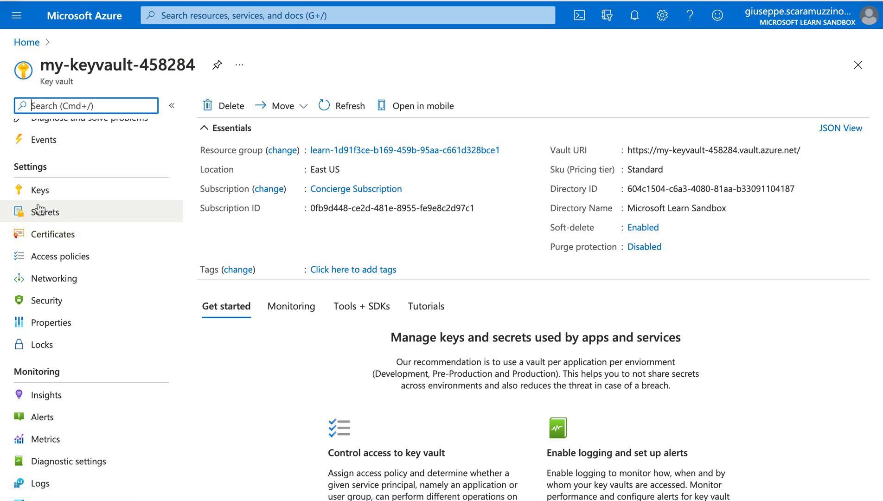
{"action": "left_click", "coordinate": [45, 211]}
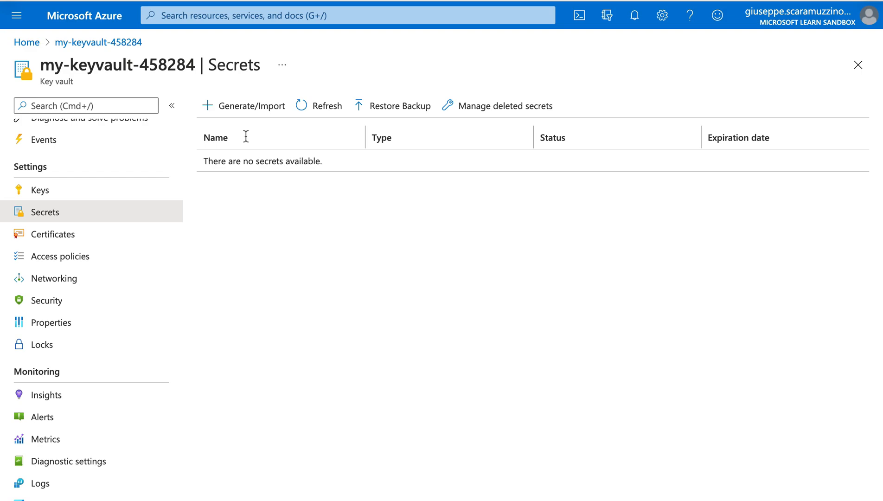
Generate a new secret named MyPassword with its value entered.
{"action": "left_click", "coordinate": [250, 105]}
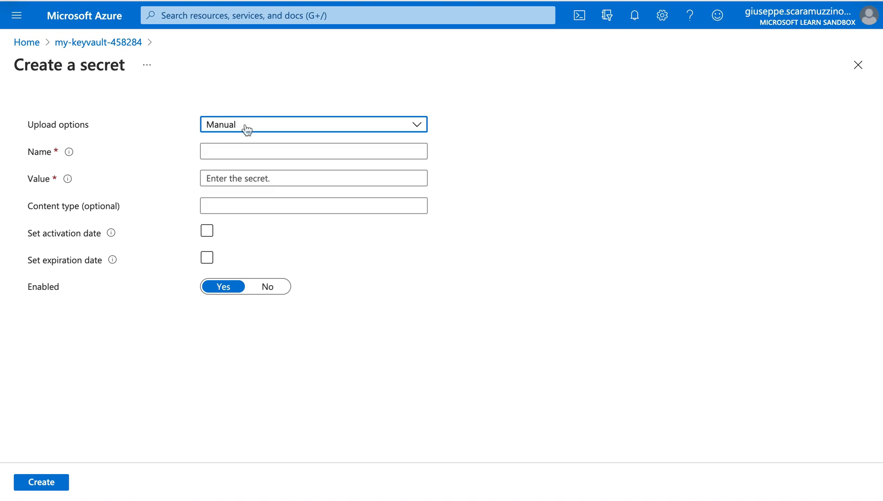
{"action": "left_click", "coordinate": [313, 151]}
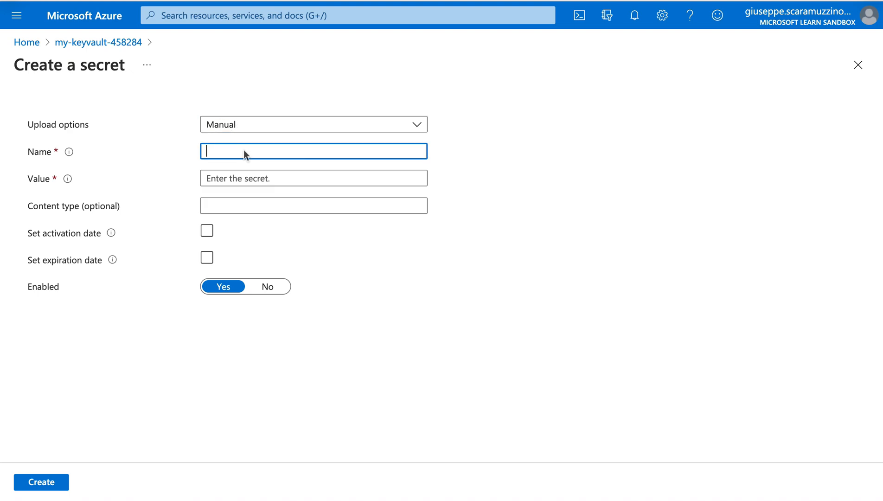
{"action": "type", "text": "MyPas"}
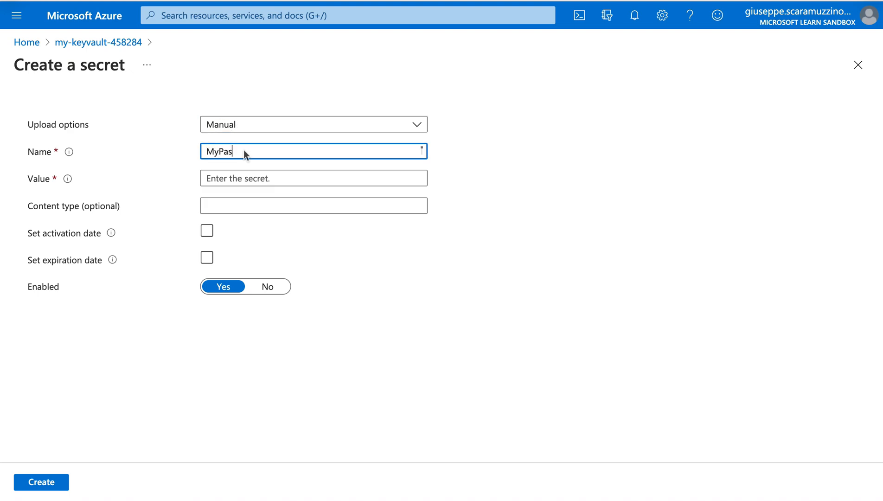
{"action": "type", "text": "sword"}
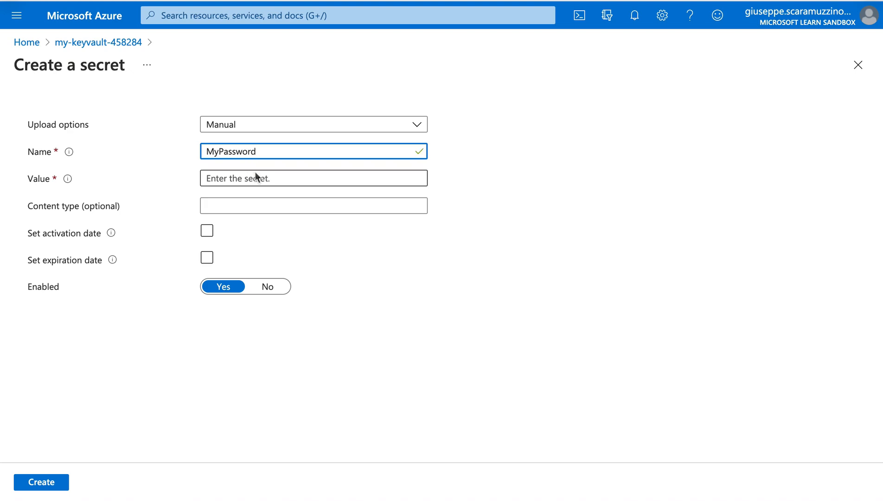
{"action": "left_click", "coordinate": [313, 178]}
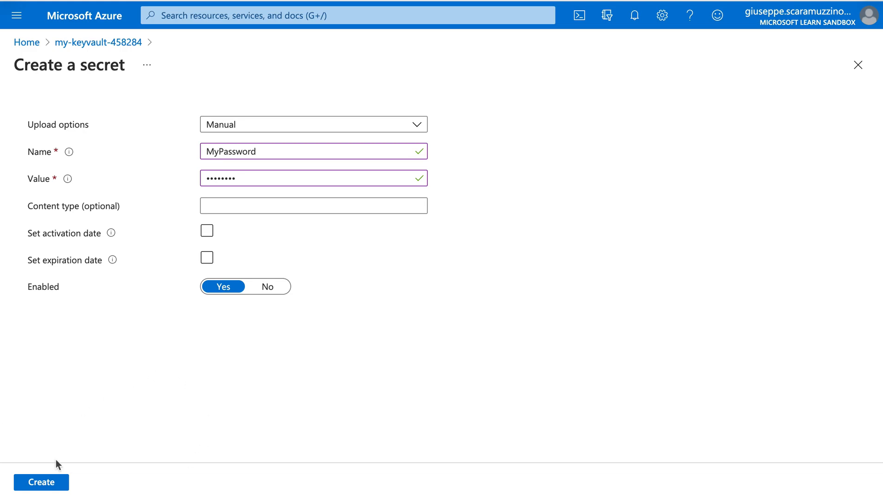
{"action": "left_click", "coordinate": [41, 482]}
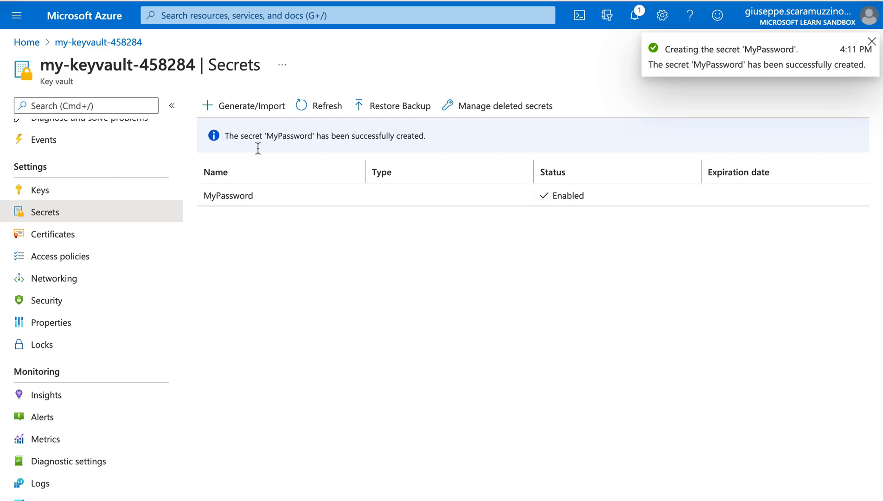
{"action": "mouse_move", "coordinate": [228, 195]}
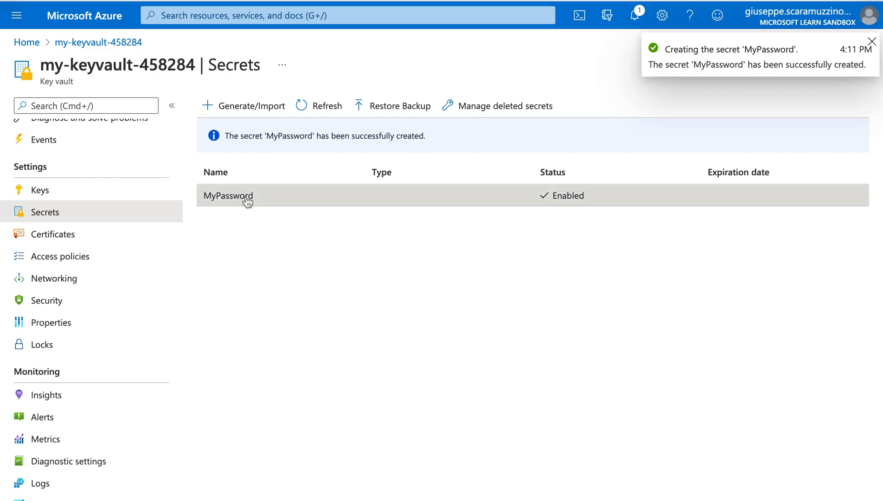
{"action": "left_click", "coordinate": [229, 196]}
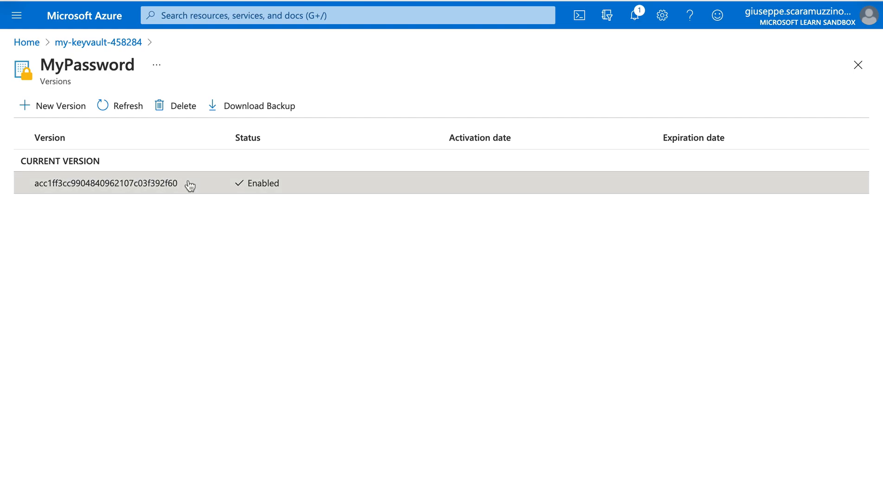
{"action": "left_click", "coordinate": [105, 183]}
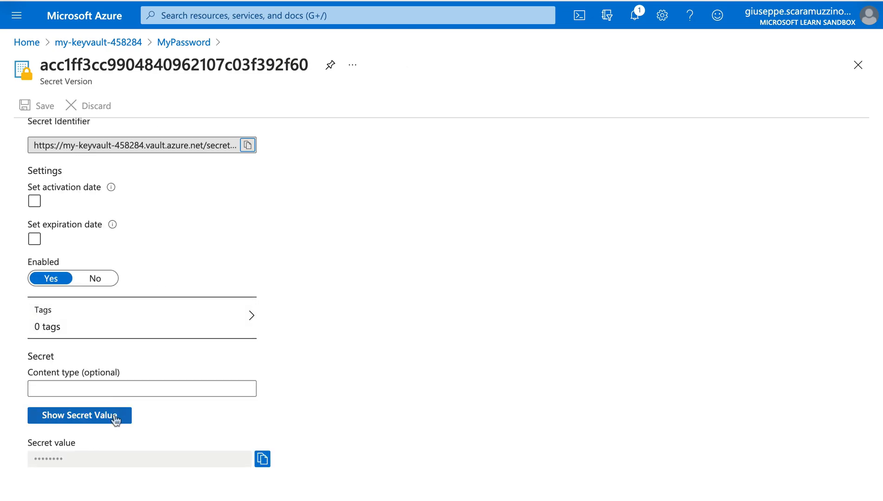
{"action": "left_click", "coordinate": [79, 415]}
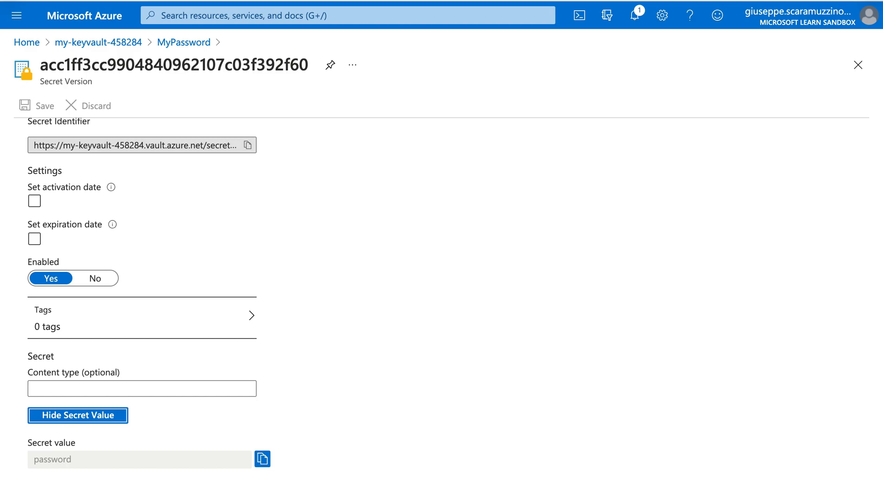
{"action": "left_click", "coordinate": [580, 16]}
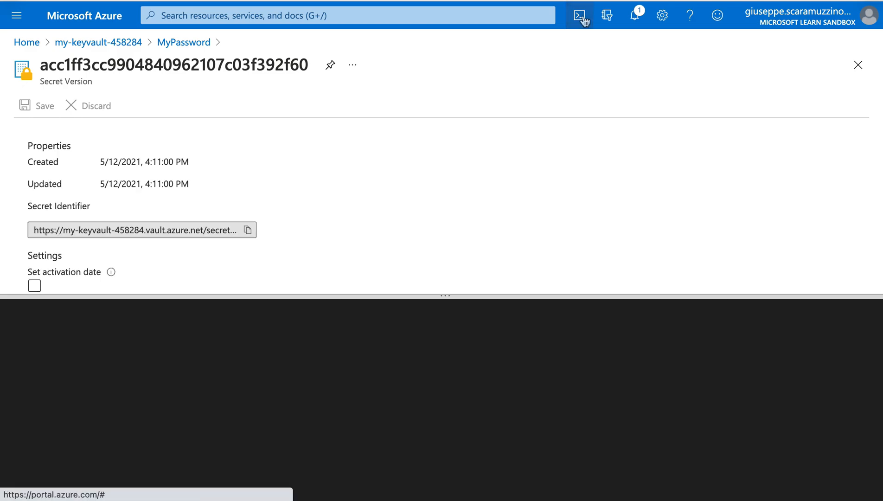
Launch Cloud Shell and wait for the Bash session to connect.
{"action": "left_click", "coordinate": [579, 16]}
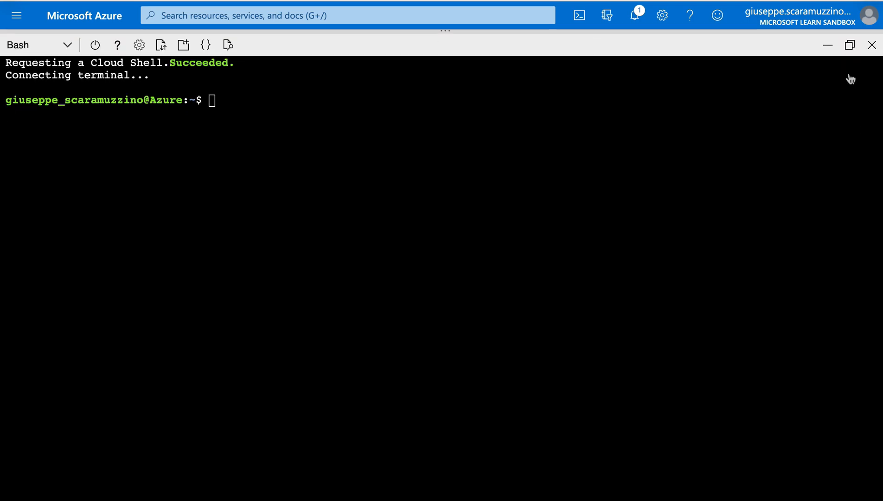
Run az keyvault secret show for MyPassword in my-keyvault-458284, querying value as tsv.
{"action": "type", "text": "az"}
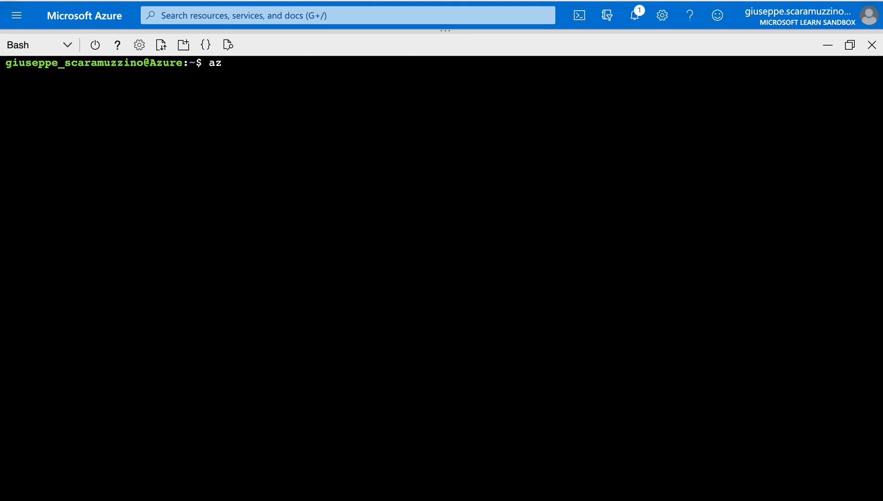
{"action": "type", "text": "keyv"}
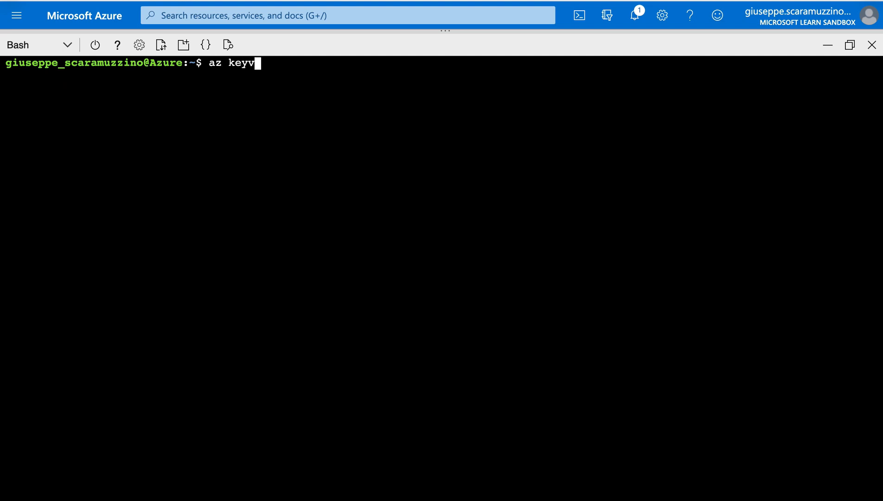
{"action": "type", "text": "ault"}
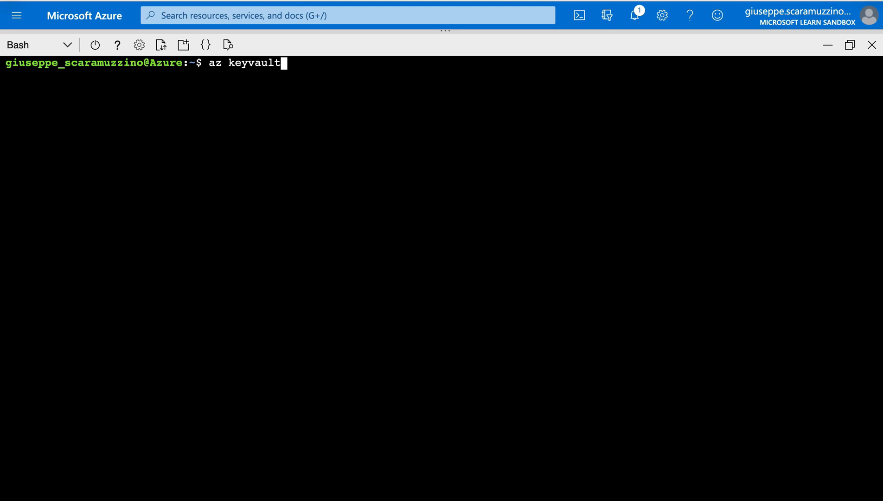
{"action": "type", "text": "secret sh"}
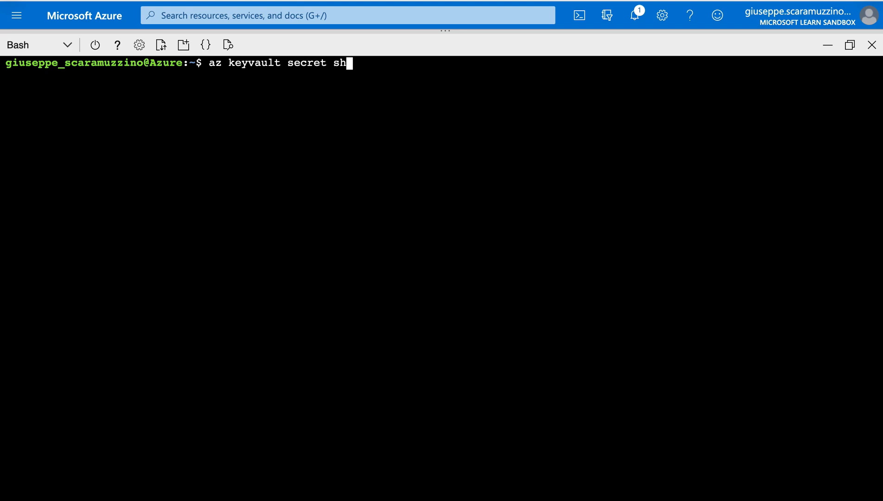
{"action": "type", "text": "ow \\"}
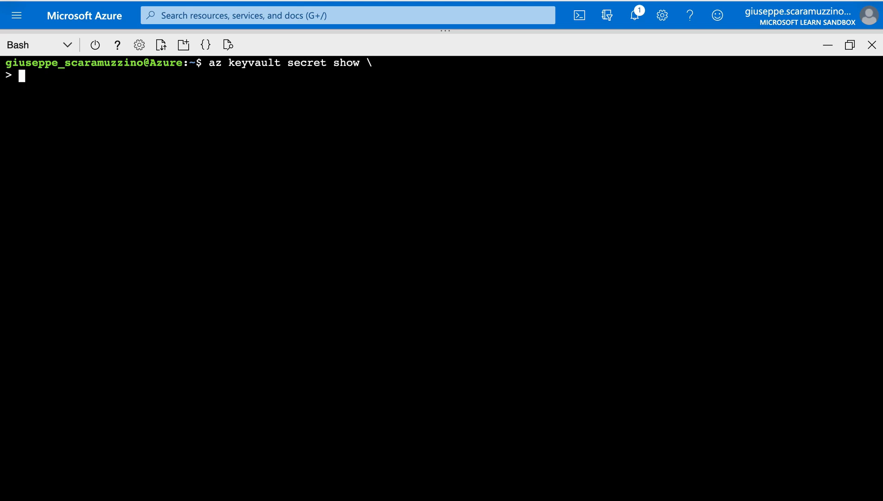
{"action": "type", "text": "--name M"}
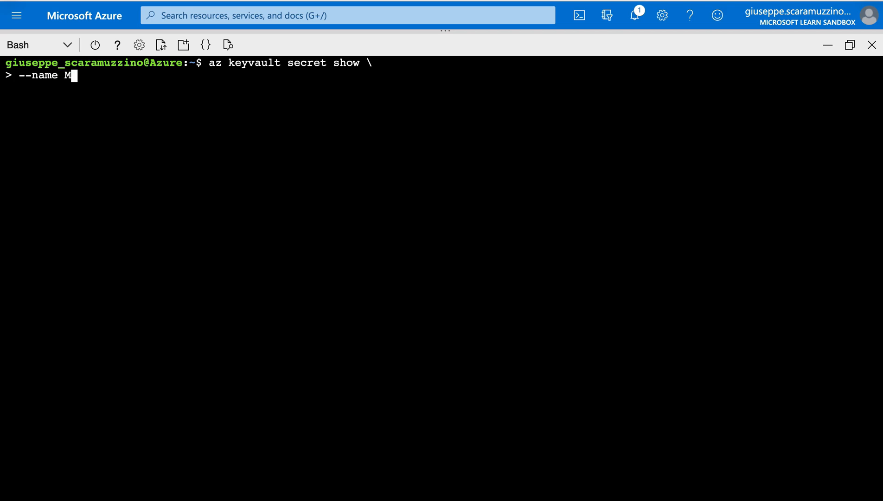
{"action": "type", "text": "yPassword \\"}
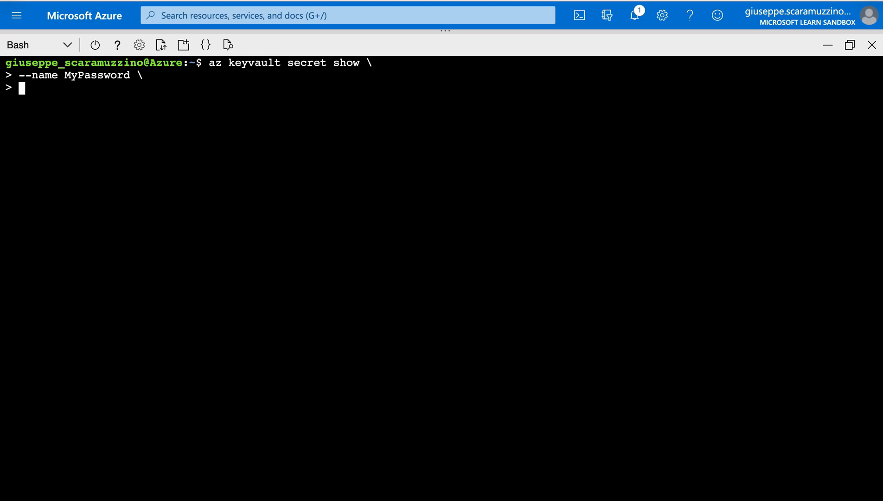
{"action": "type", "text": "---"}
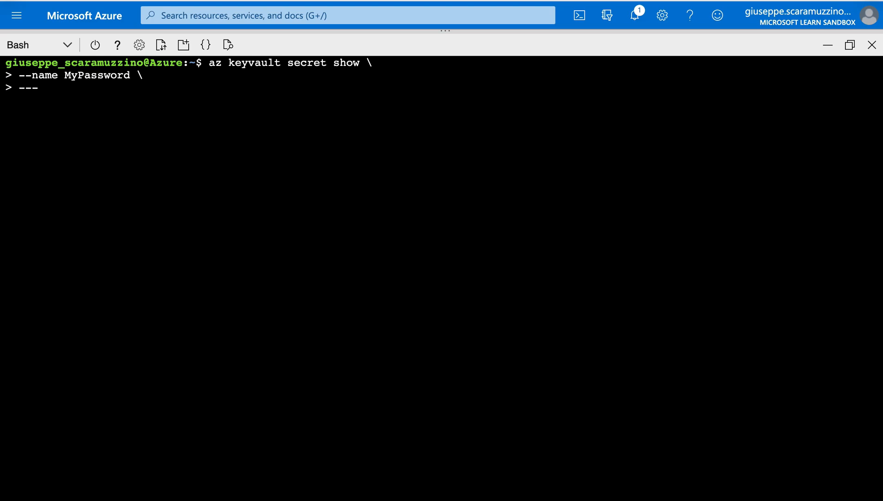
{"action": "type", "text": "--vault"}
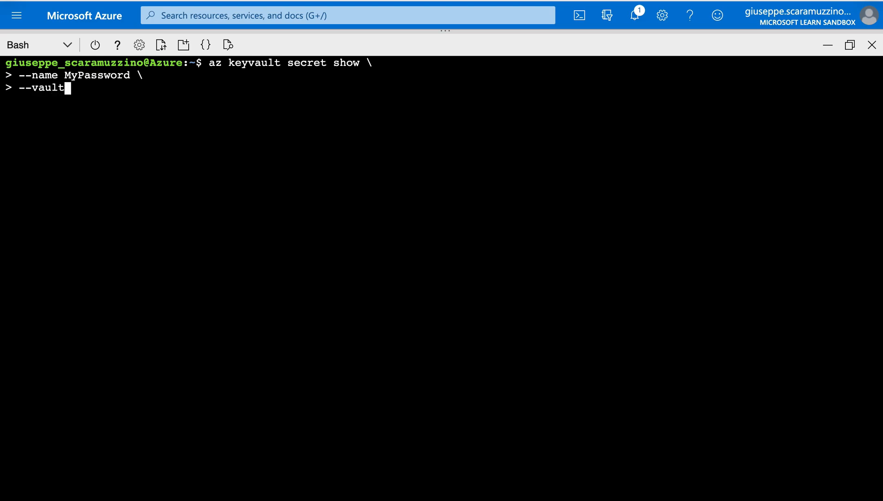
{"action": "type", "text": "-name"}
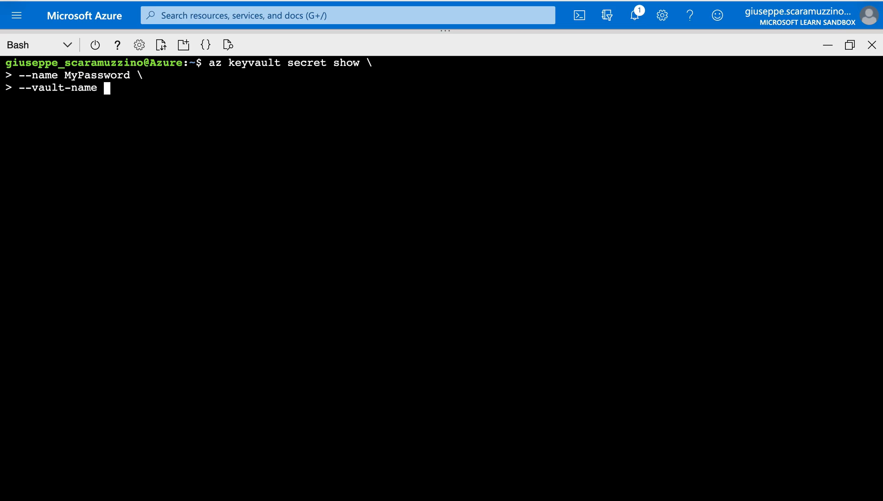
{"action": "type", "text": "my-"}
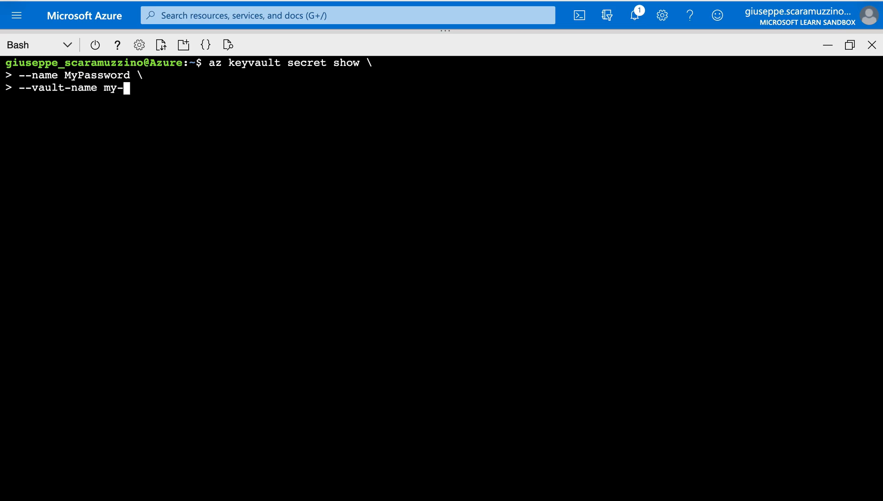
{"action": "type", "text": "keyvault"}
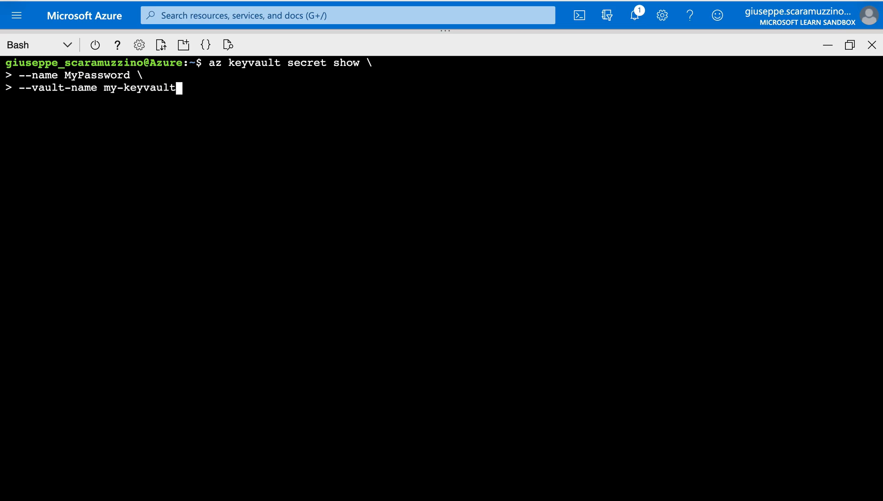
{"action": "type", "text": "-4"}
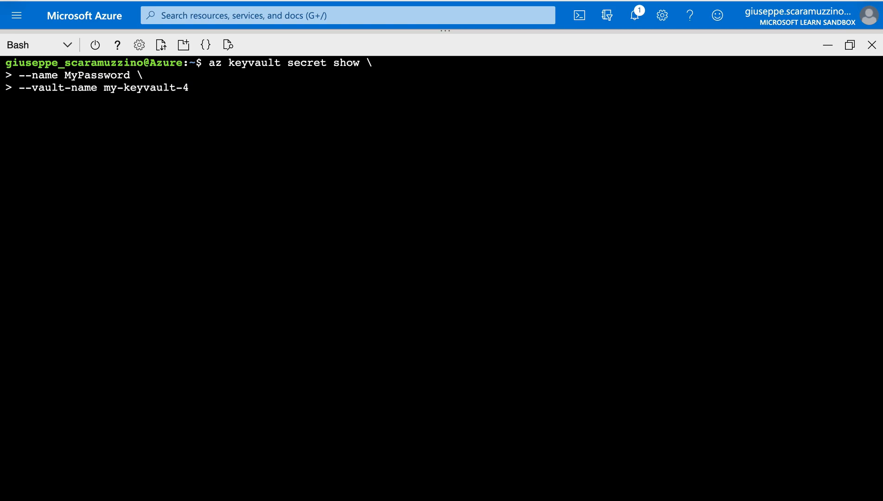
{"action": "type", "text": "5"}
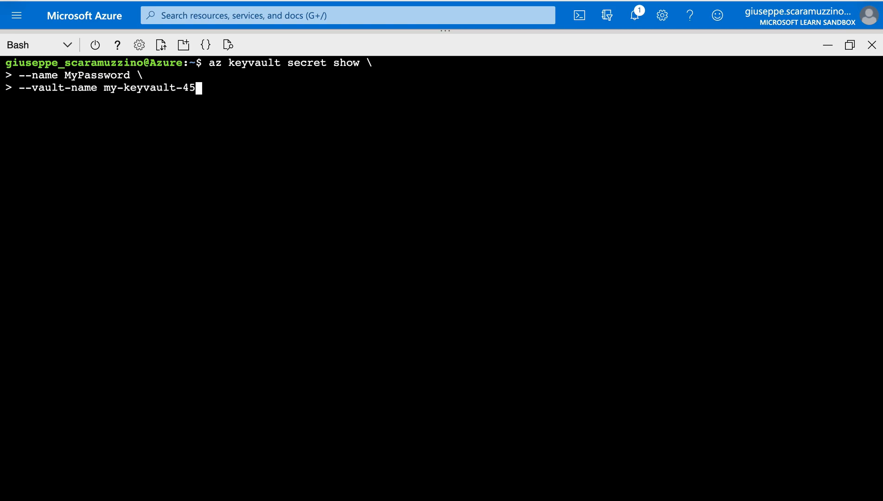
{"action": "type", "text": "8284 \\"}
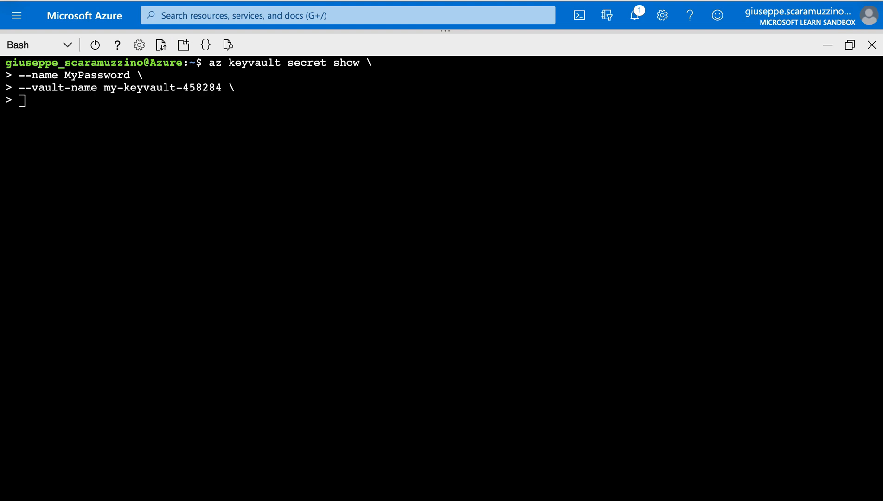
{"action": "type", "text": "--query"}
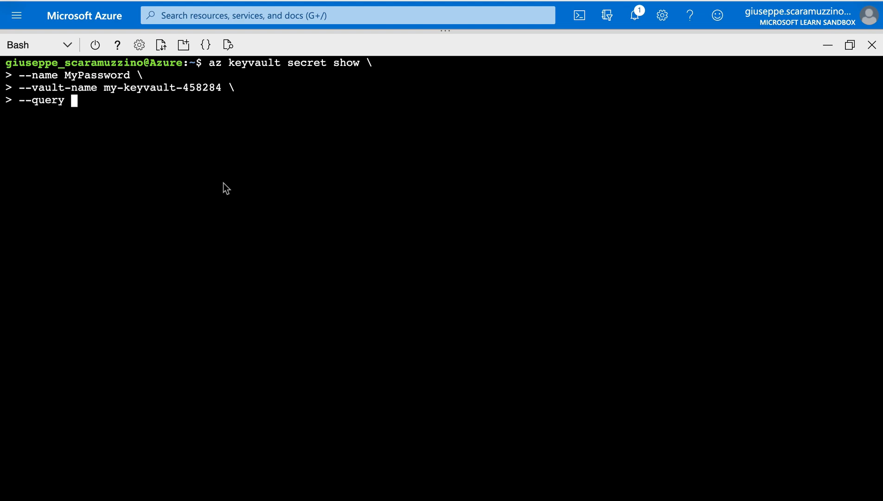
{"action": "type", "text": "val"}
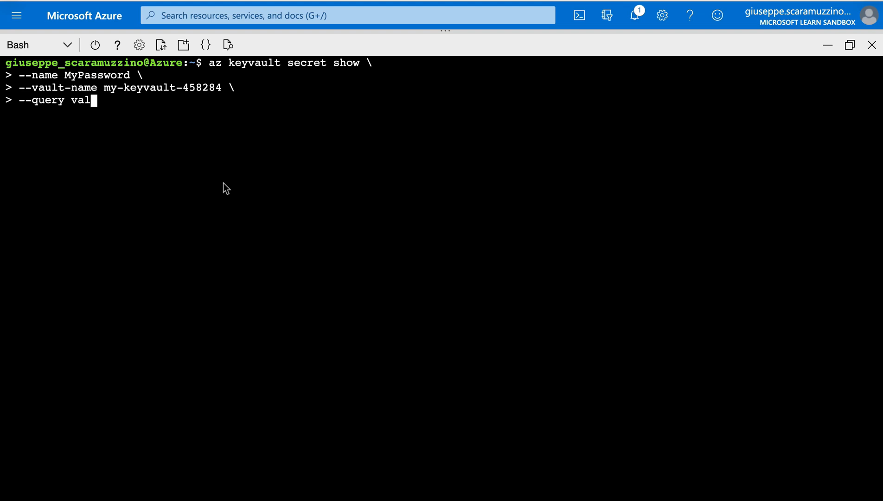
{"action": "type", "text": "ue \\"}
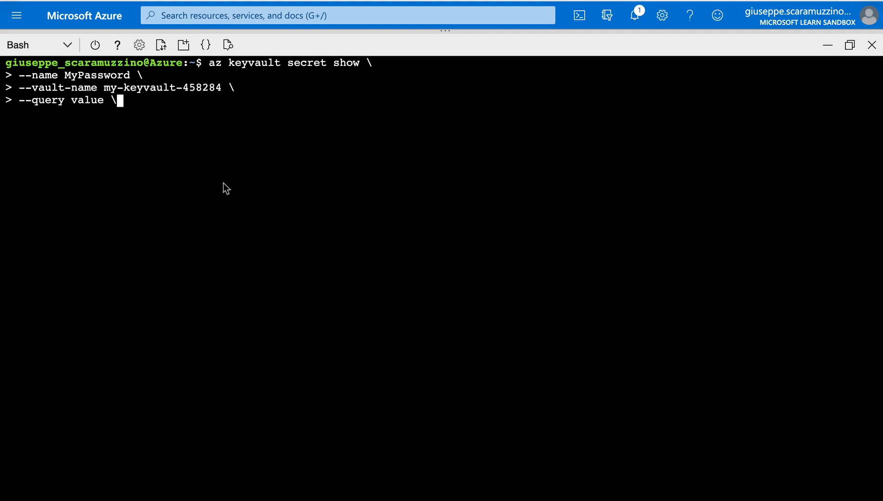
{"action": "type", "text": "--o"}
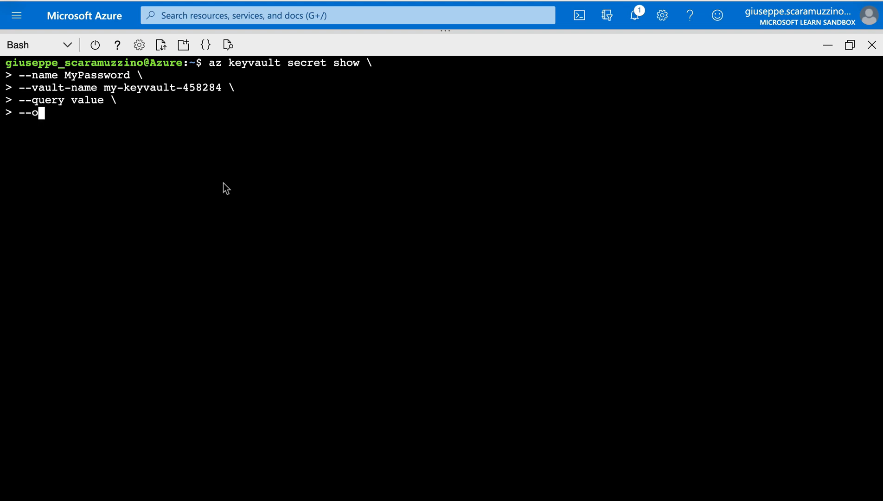
{"action": "type", "text": "utput"}
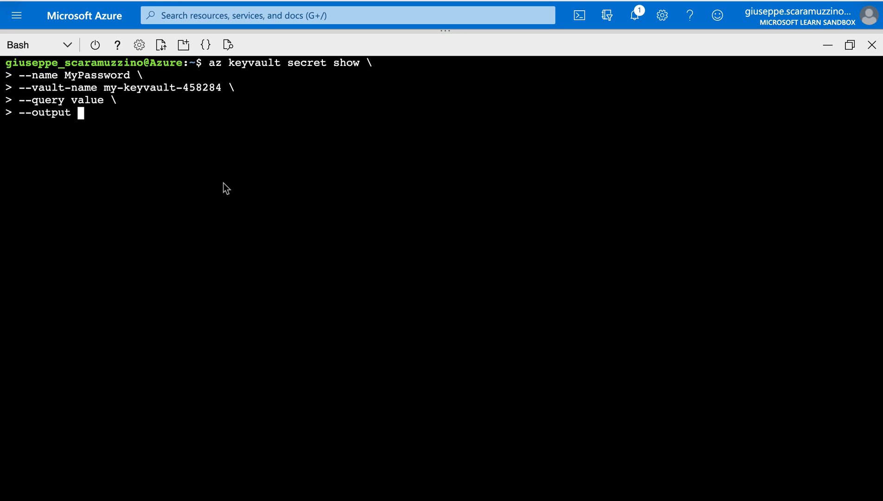
{"action": "type", "text": "tsv"}
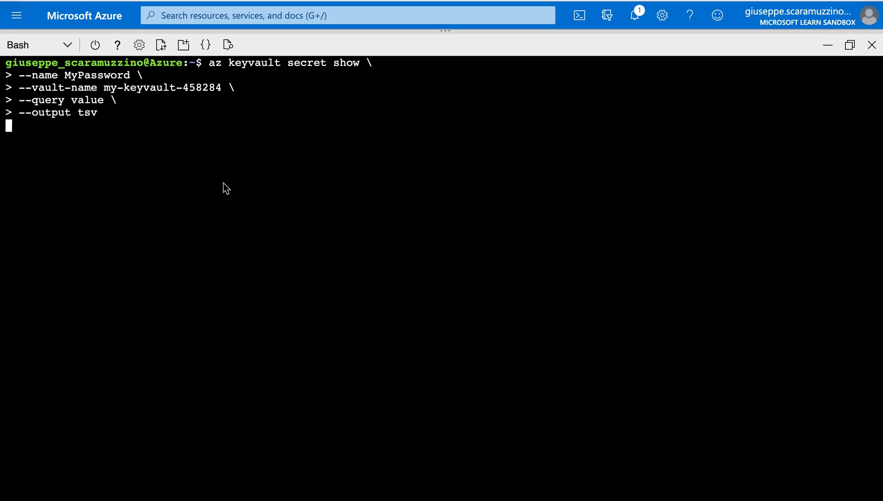
{"action": "key", "text": "Enter"}
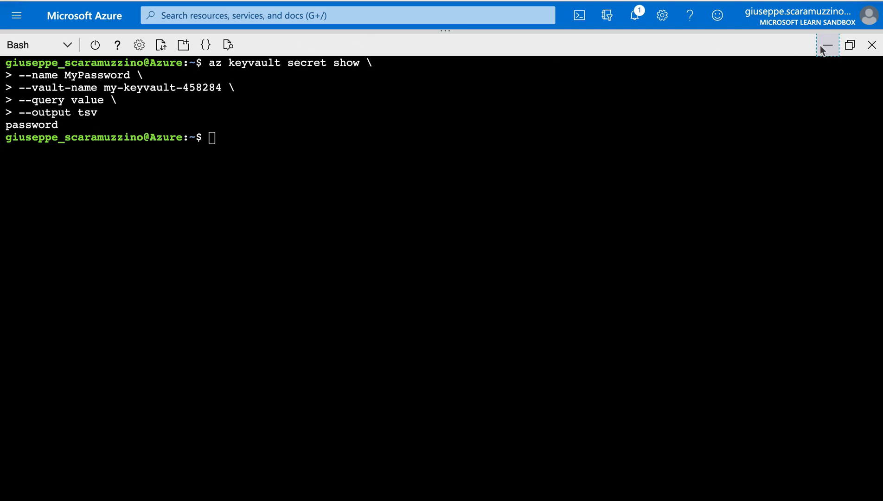
{"action": "left_click", "coordinate": [827, 45]}
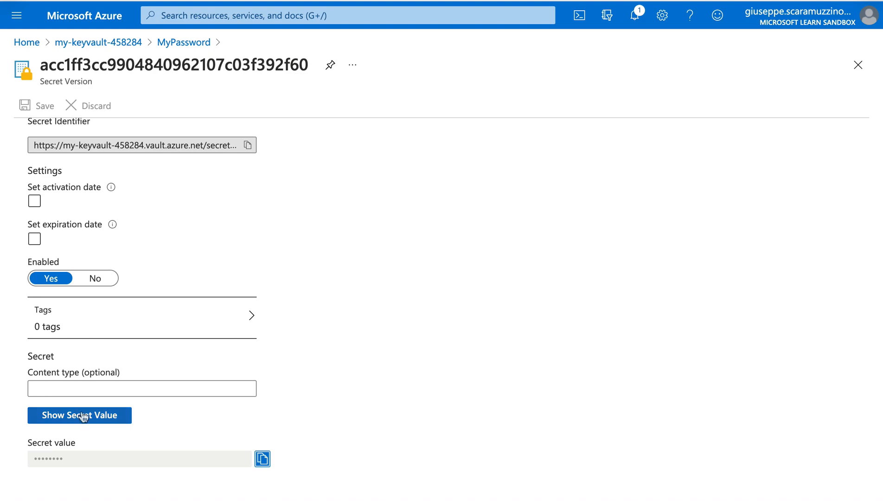
Unmask the MyPassword version's Secret value field to read 'password'.
{"action": "left_click", "coordinate": [79, 415]}
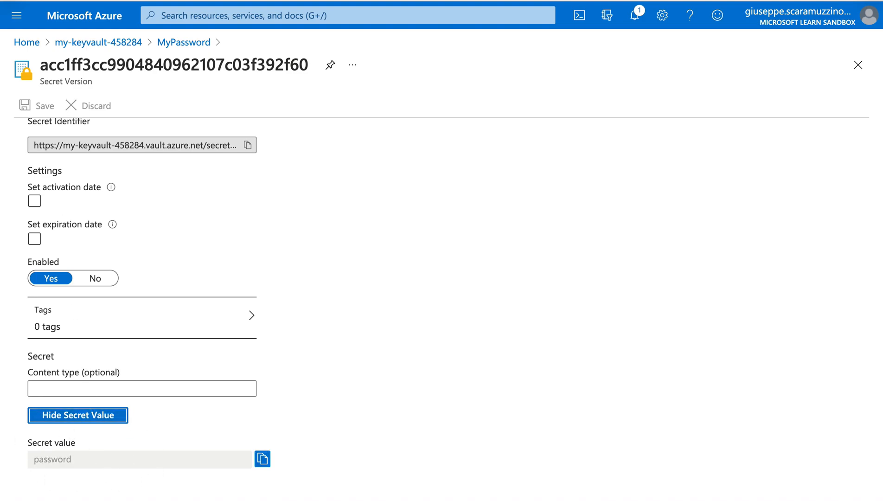
{"action": "mouse_move", "coordinate": [370, 160]}
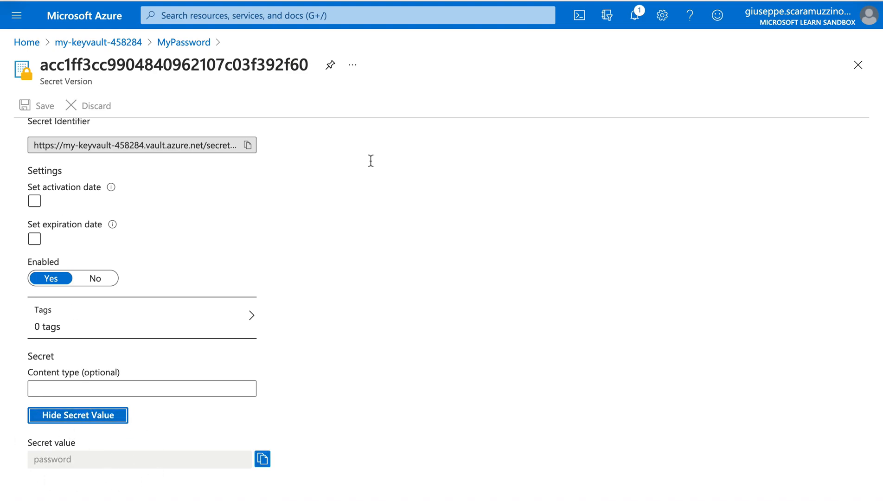